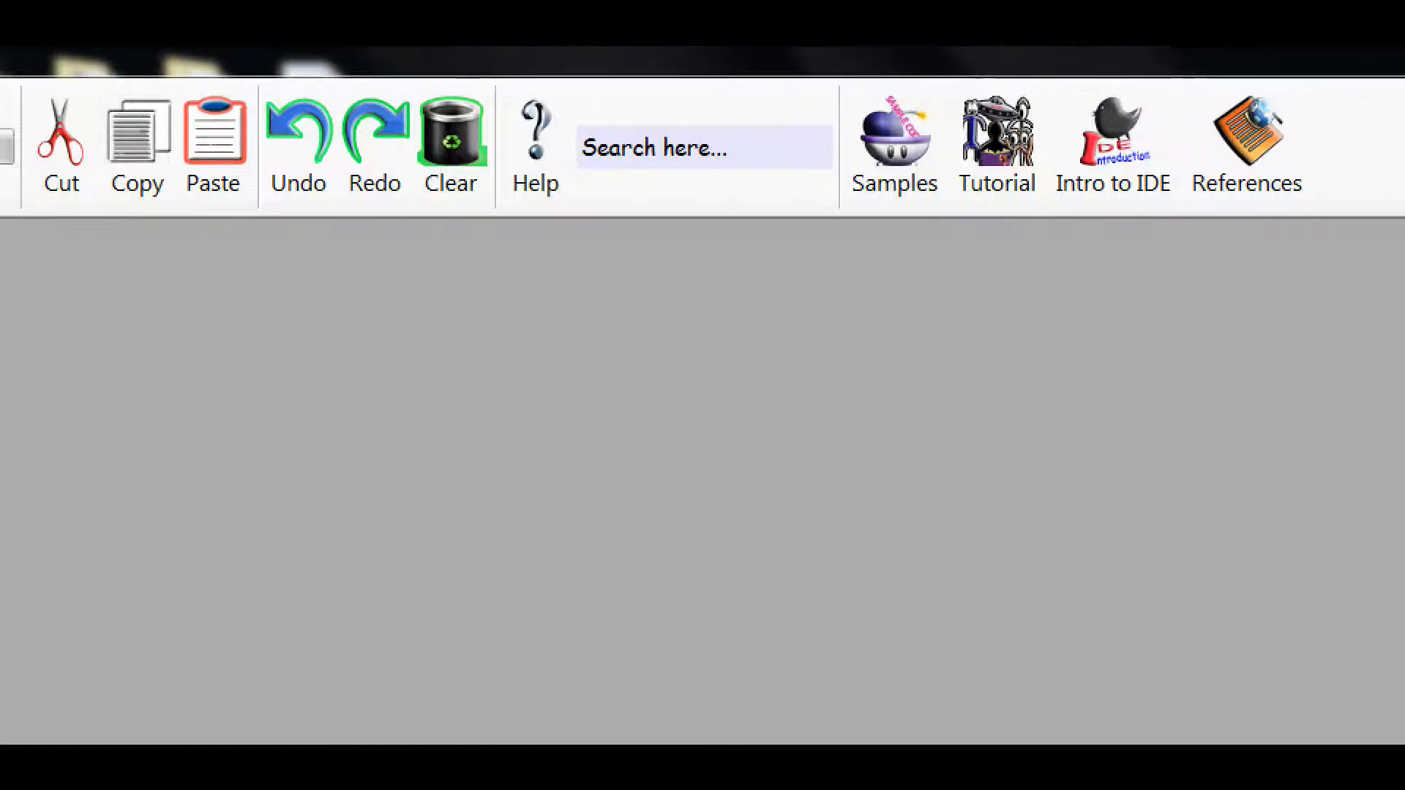
Open a new blank Untitled code window from the toolbar.
click(688, 96)
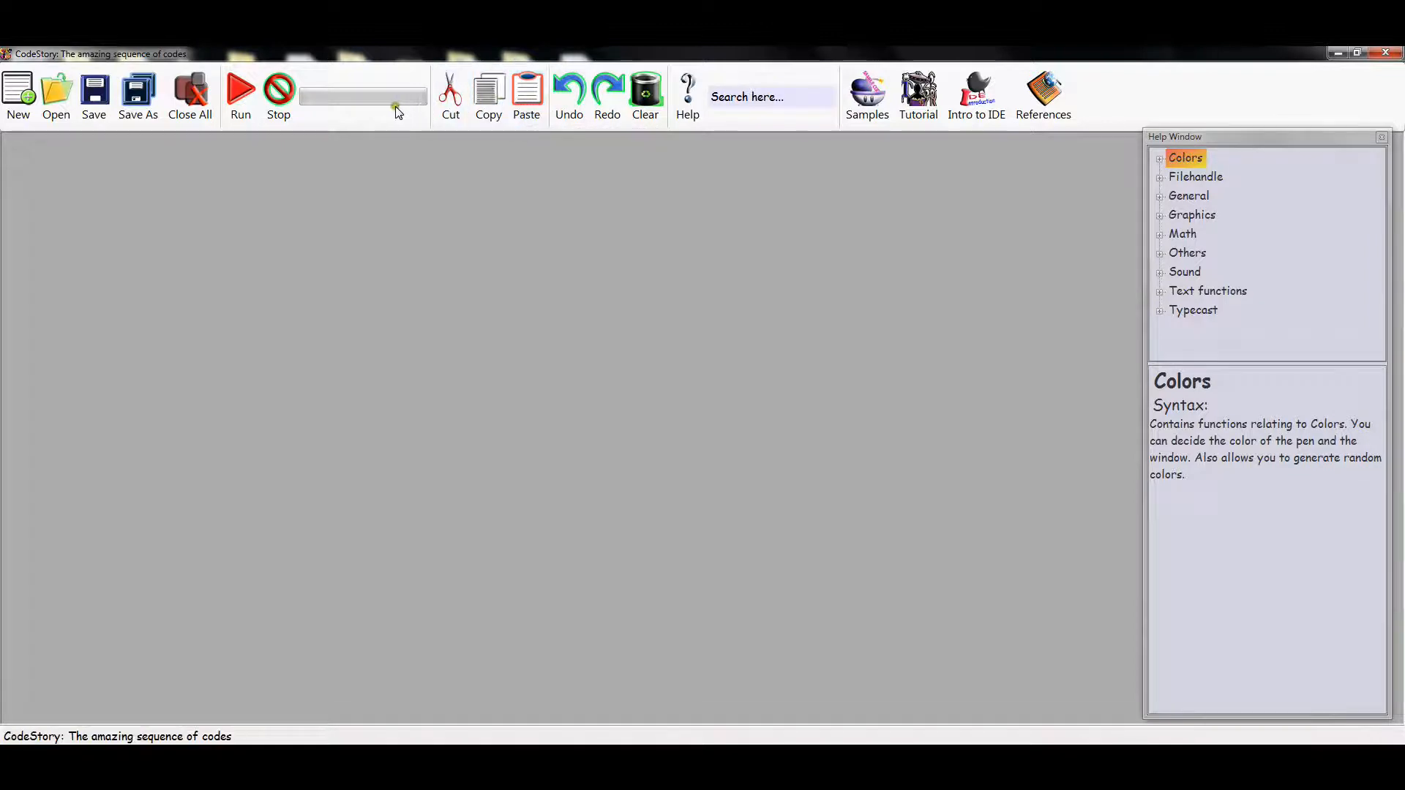
mouse_move(17, 97)
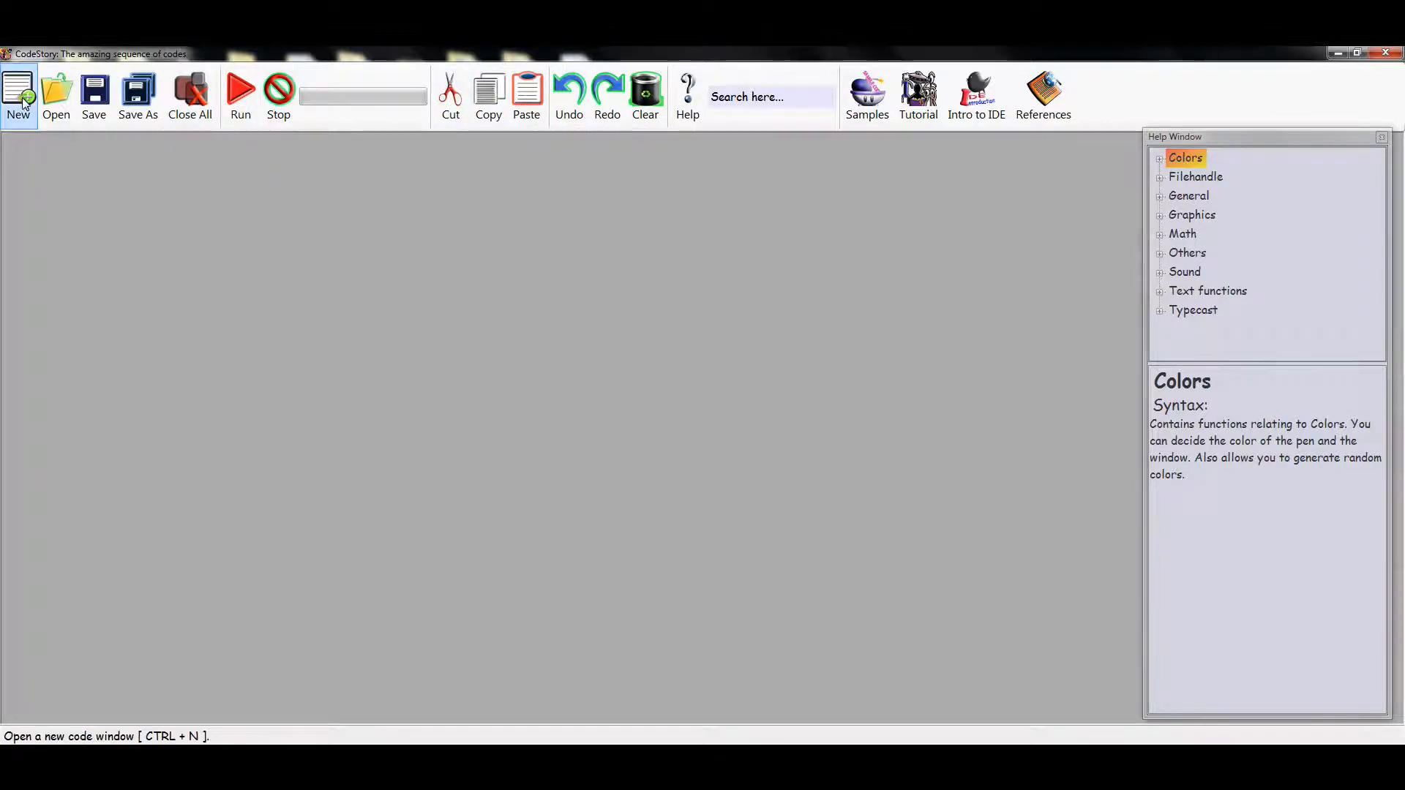
click(17, 94)
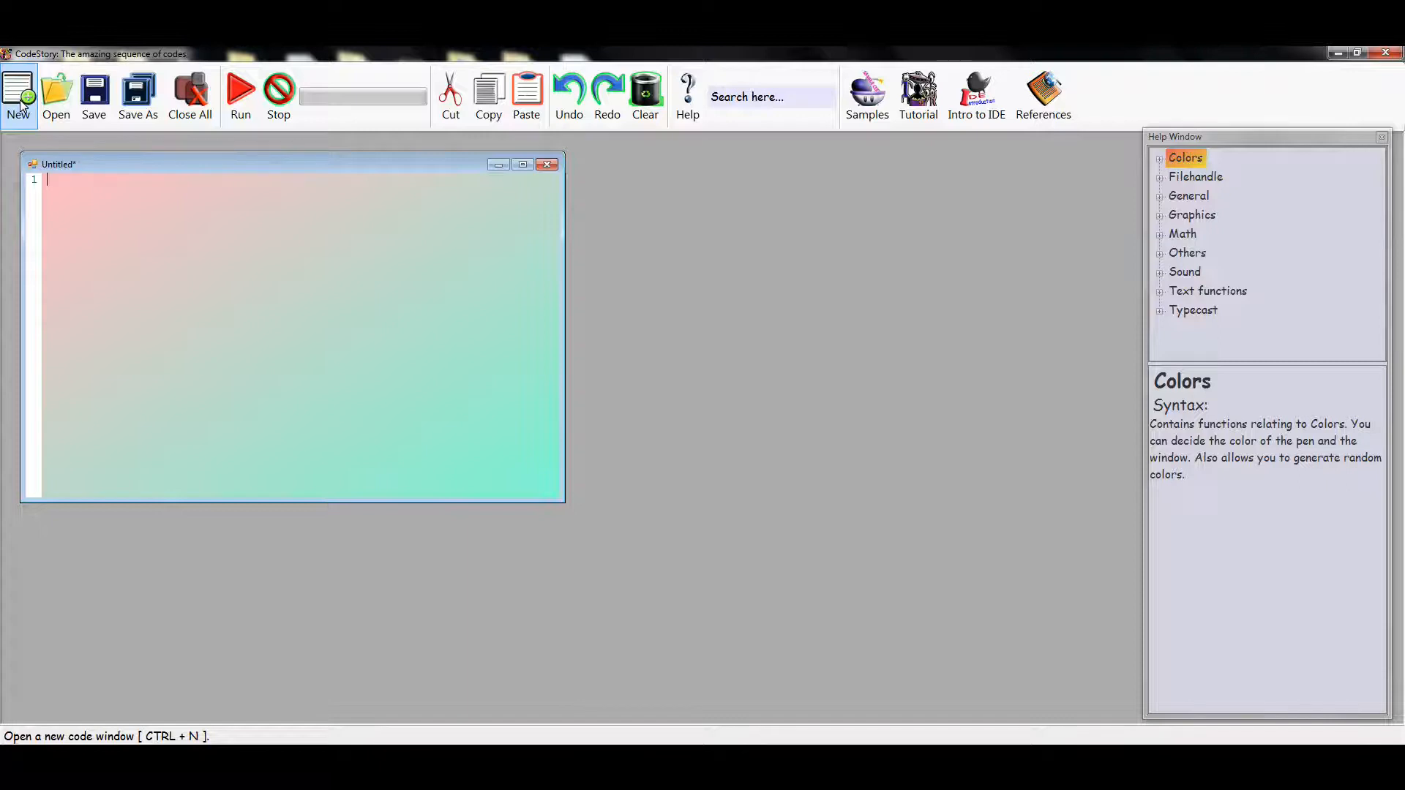
click(18, 94)
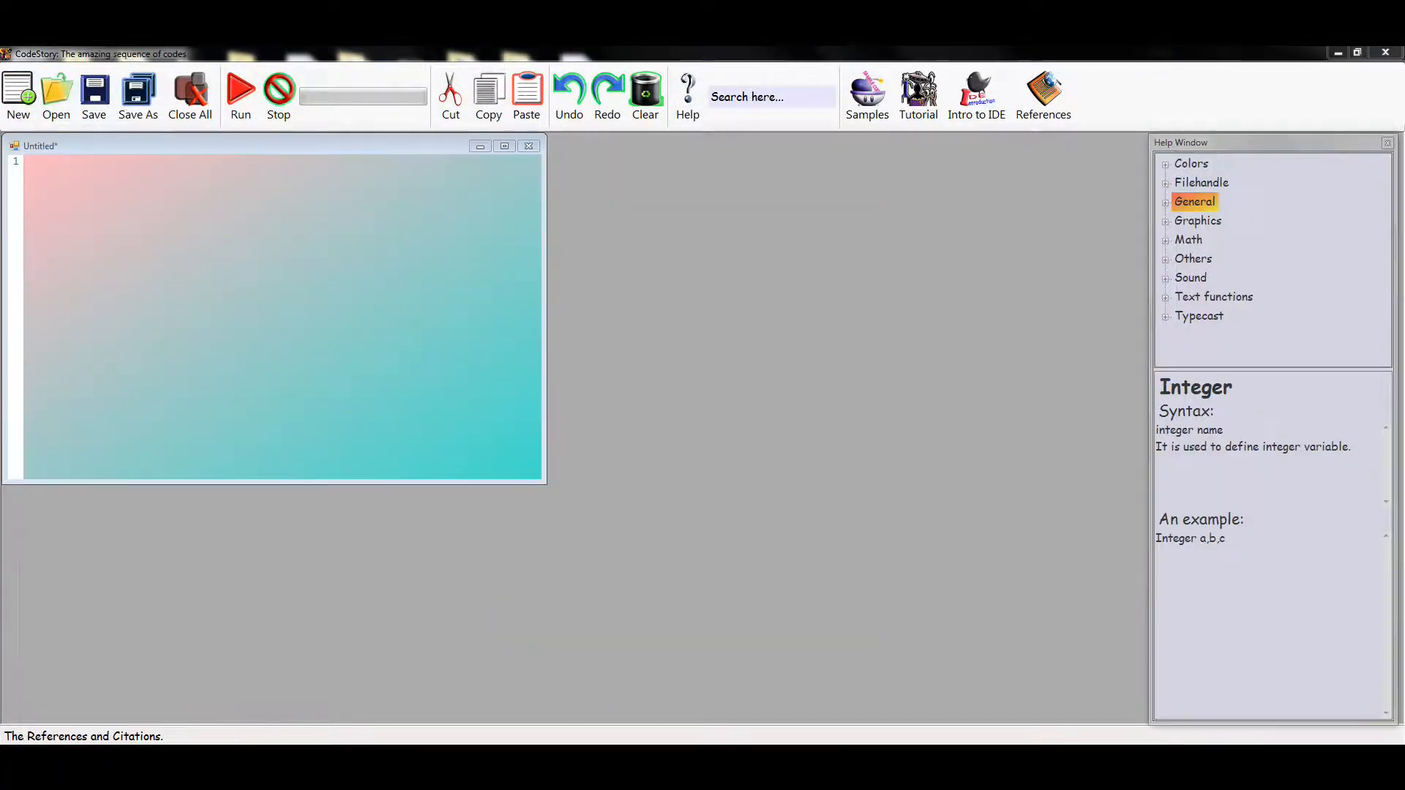
Begin line 1 with 'in', bringing up the IntegertoText autocomplete and help reference.
click(57, 173)
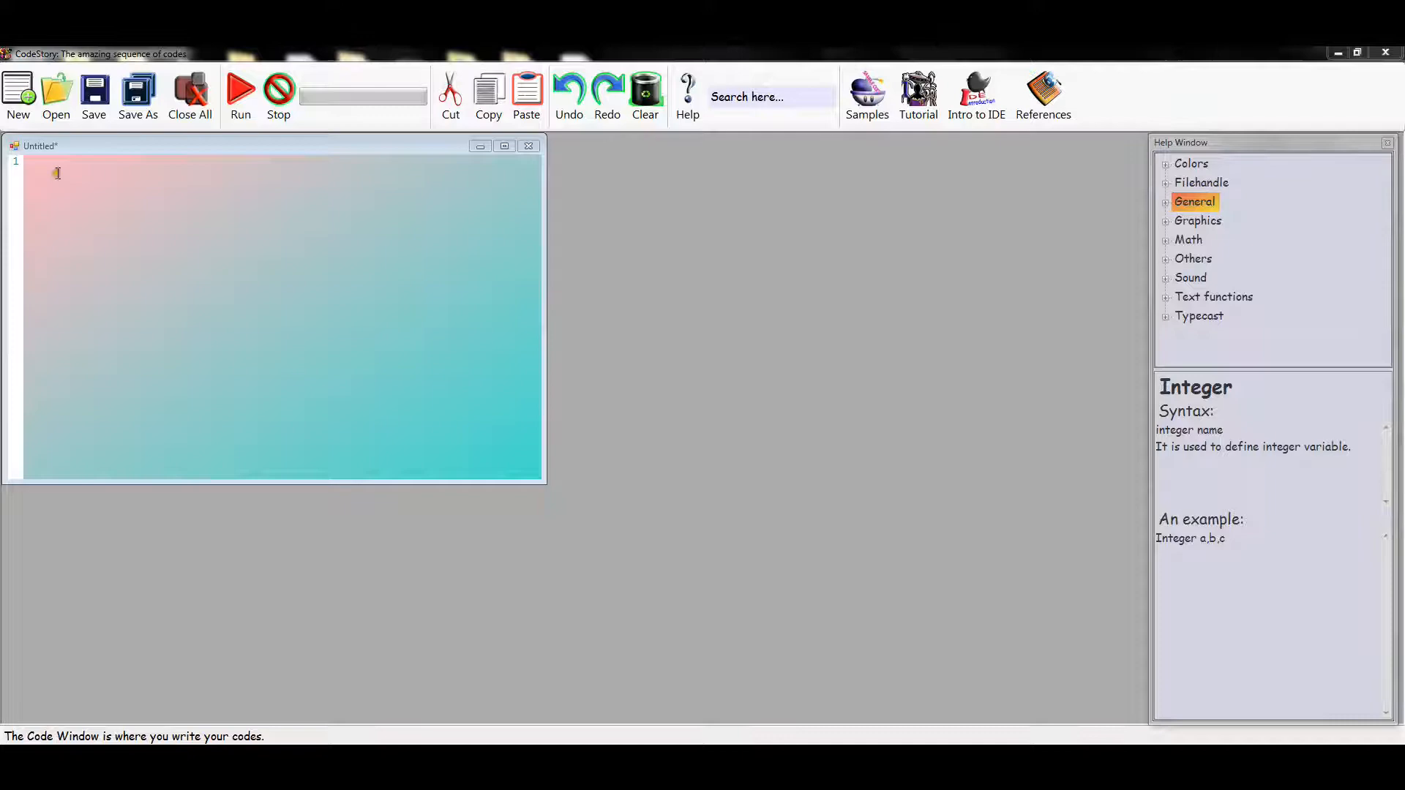
text(i)
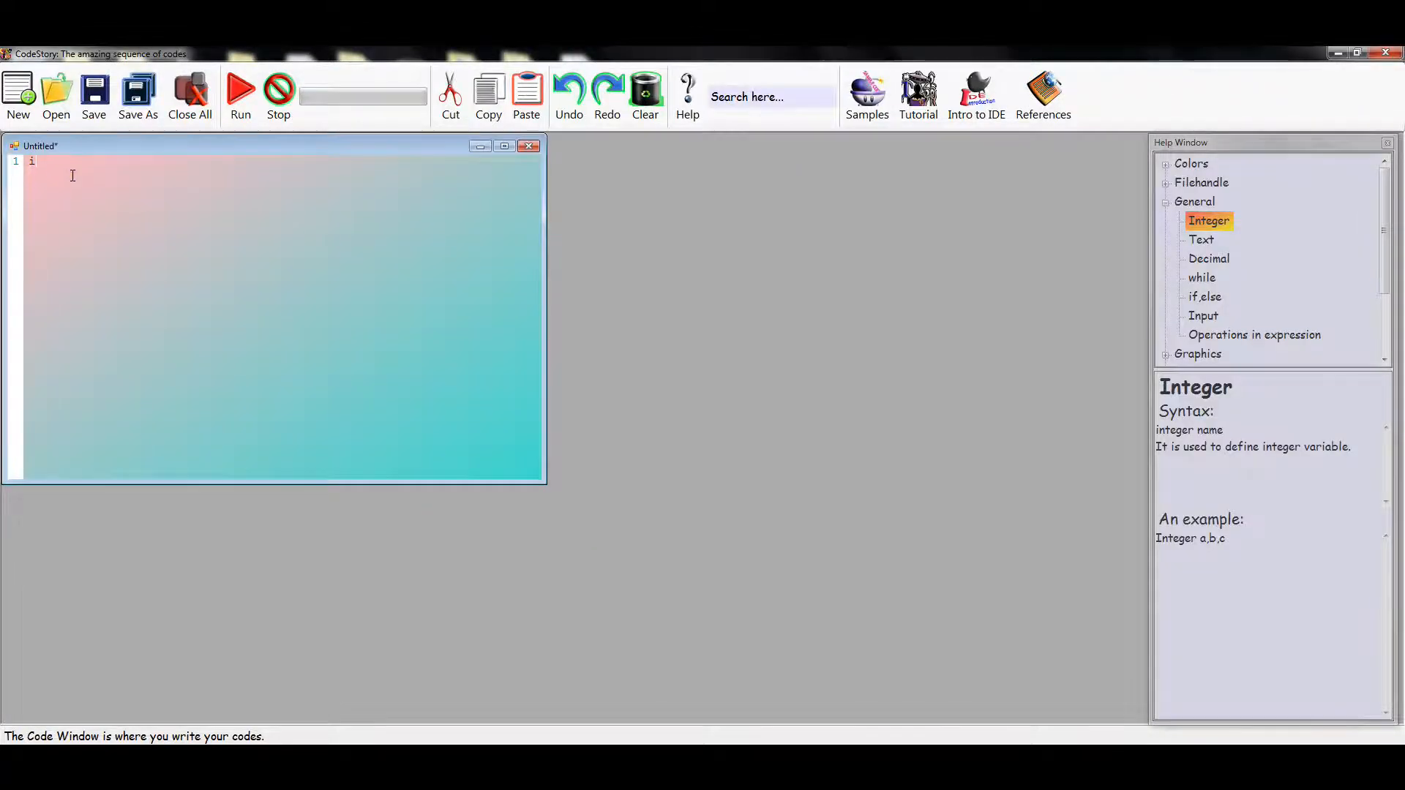
text(n)
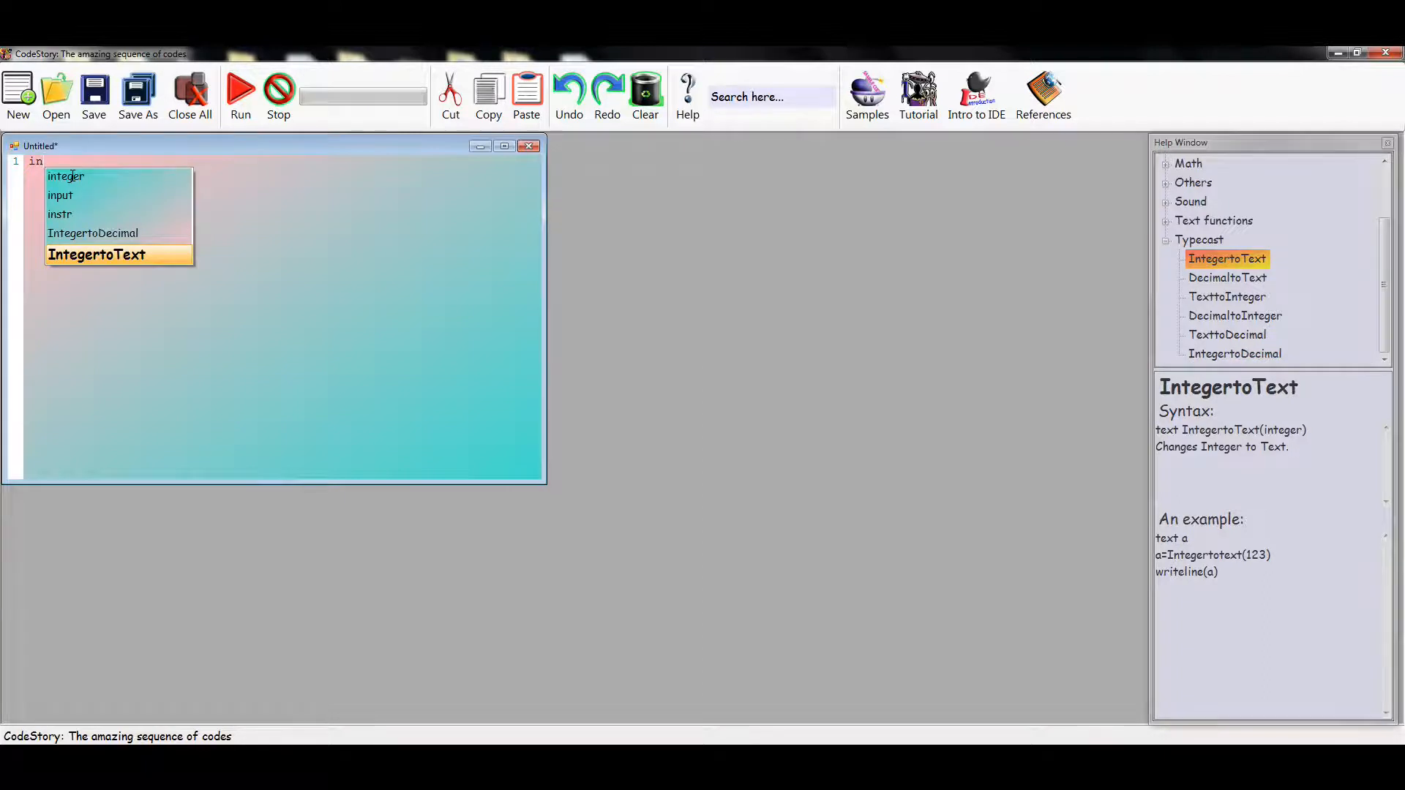
mouse_move(69, 212)
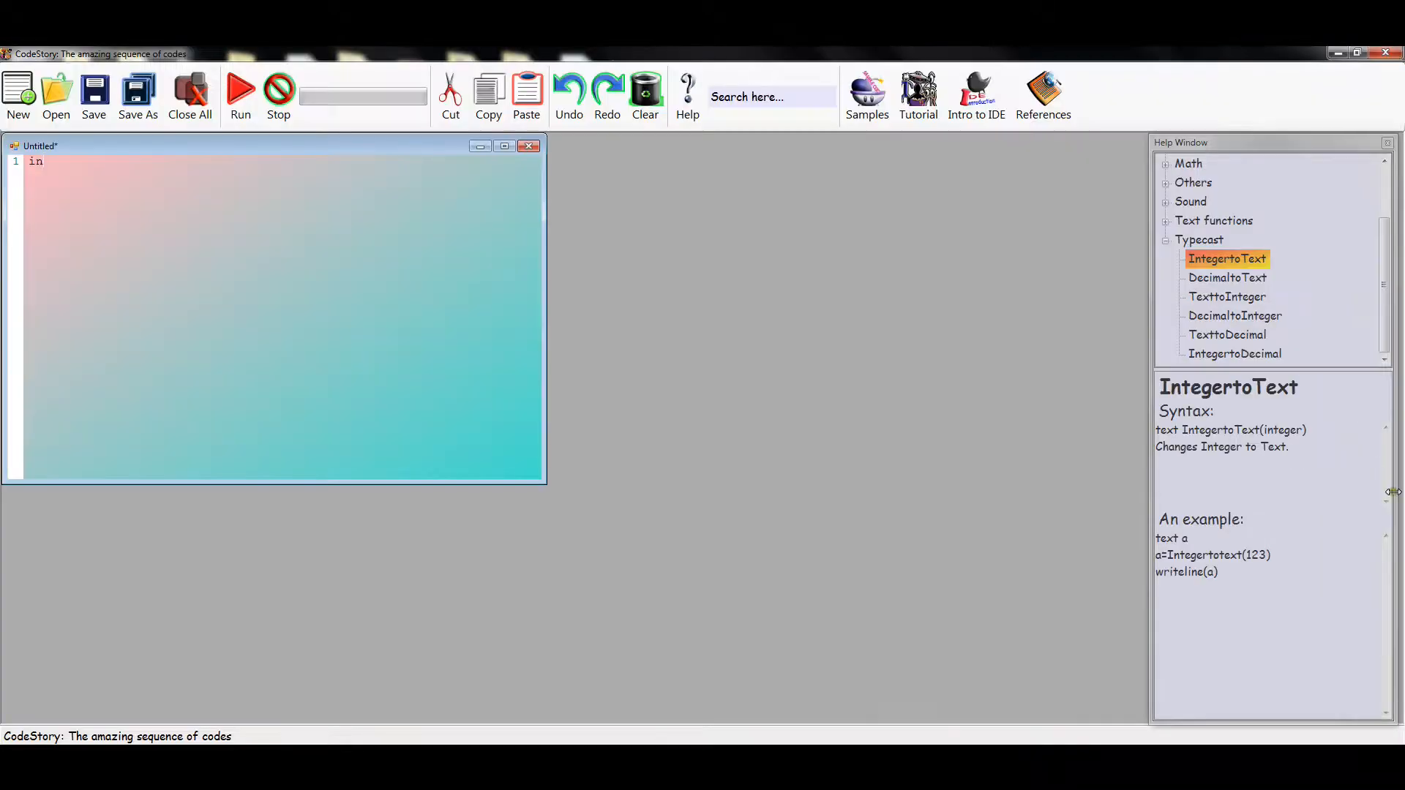
Write the while x<10 loop with Integer x, x=x+1, random penColor, black backcolor, writeLine(x, endWhile.
text(teger x)
text(while x<10)
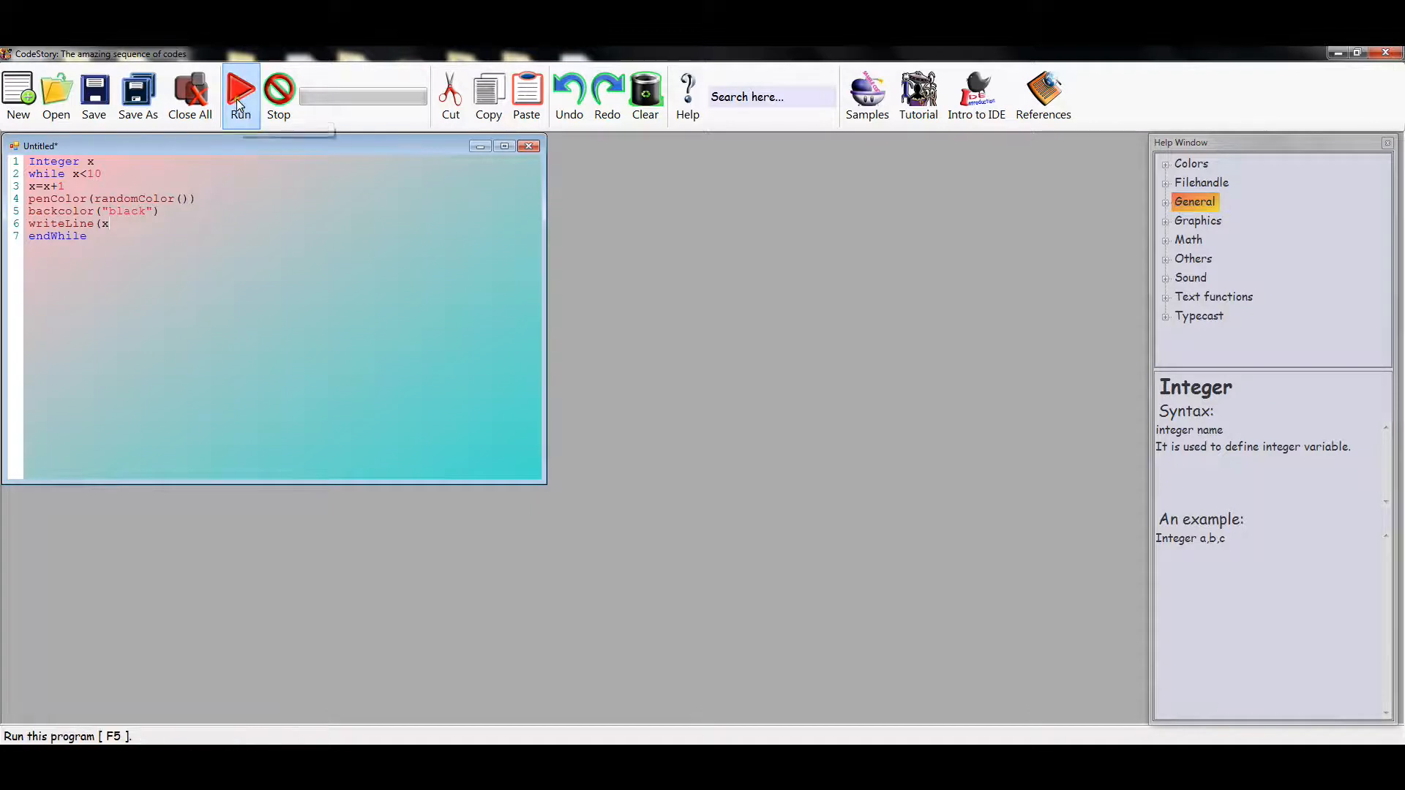
mouse_move(240, 93)
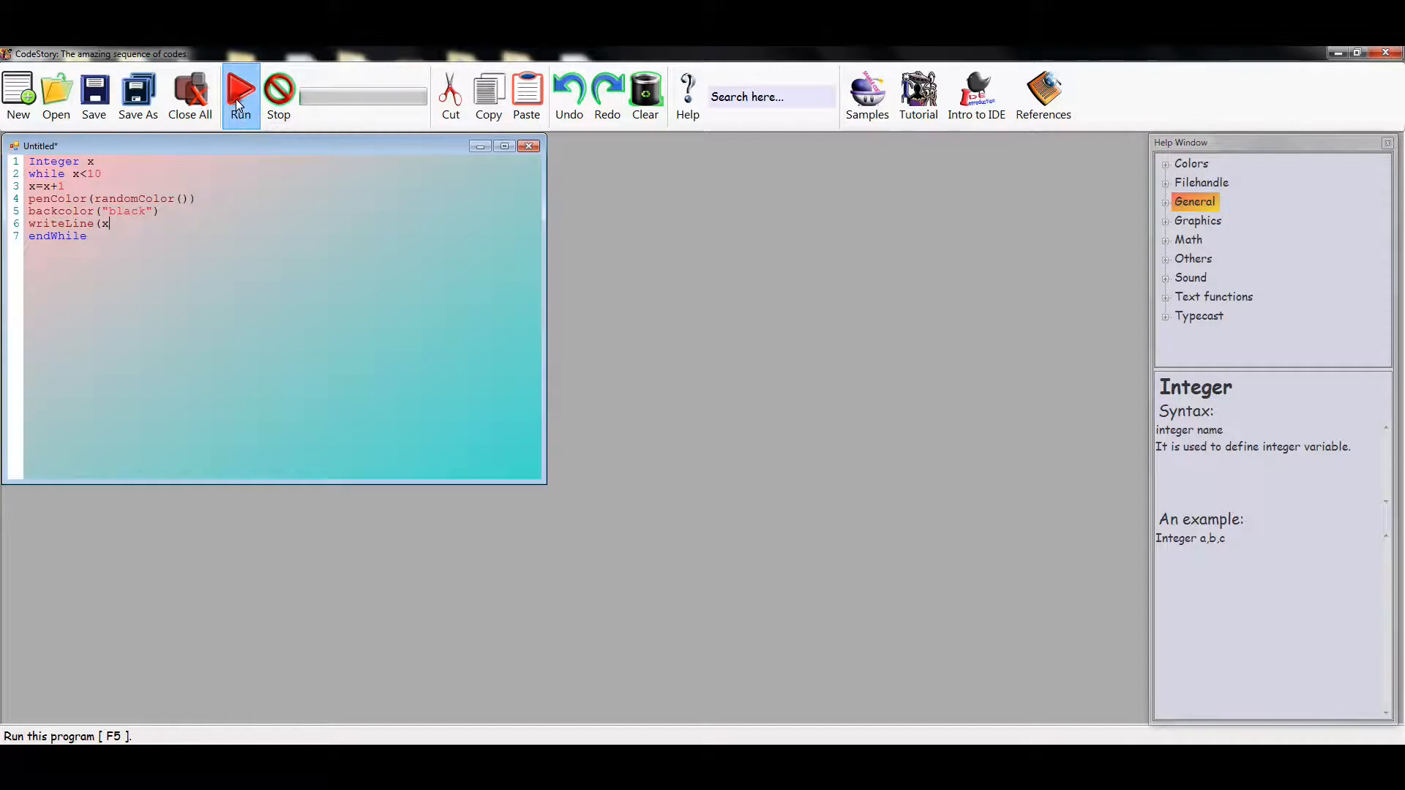
Run the loop, get '6:Ending bracket not found', and jump to line 6.
click(240, 92)
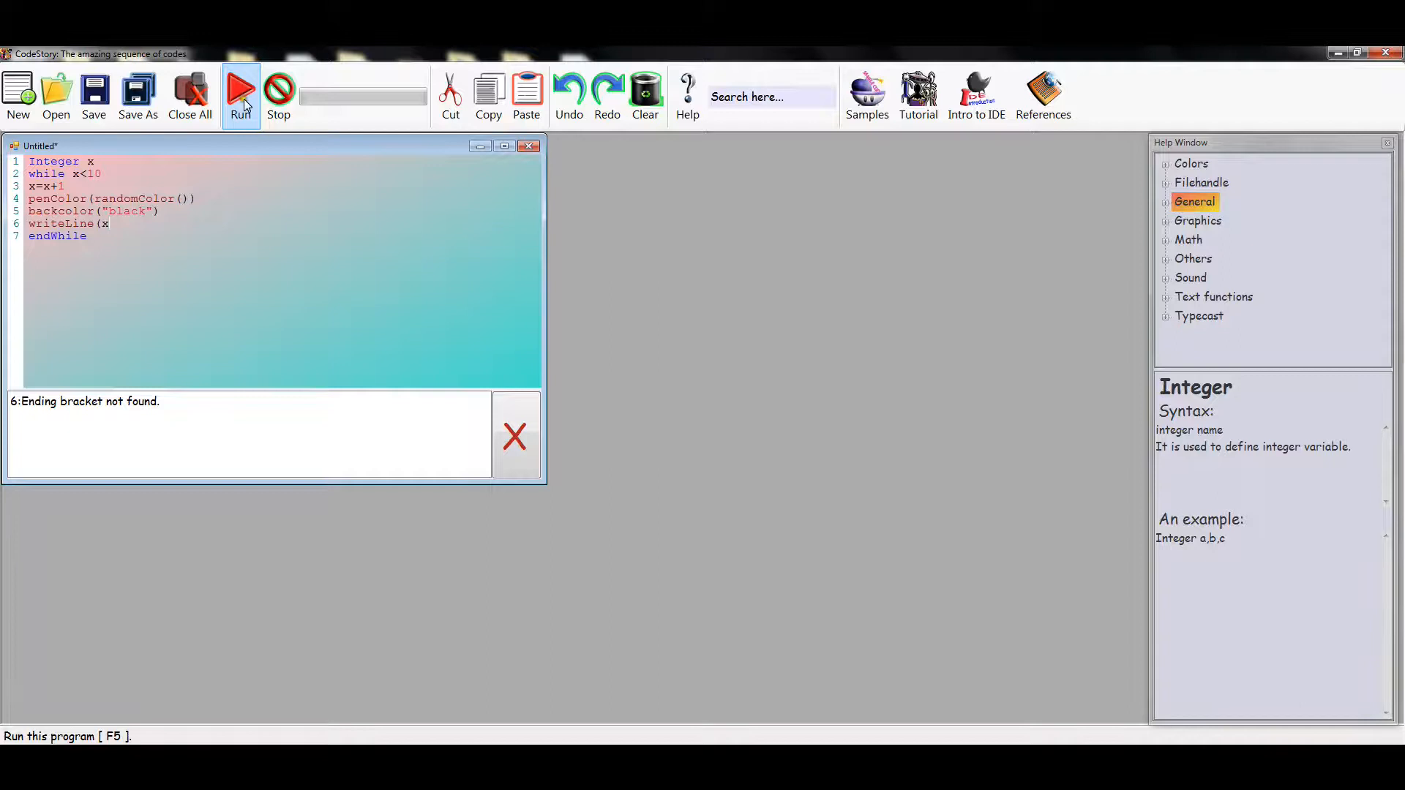
click(241, 89)
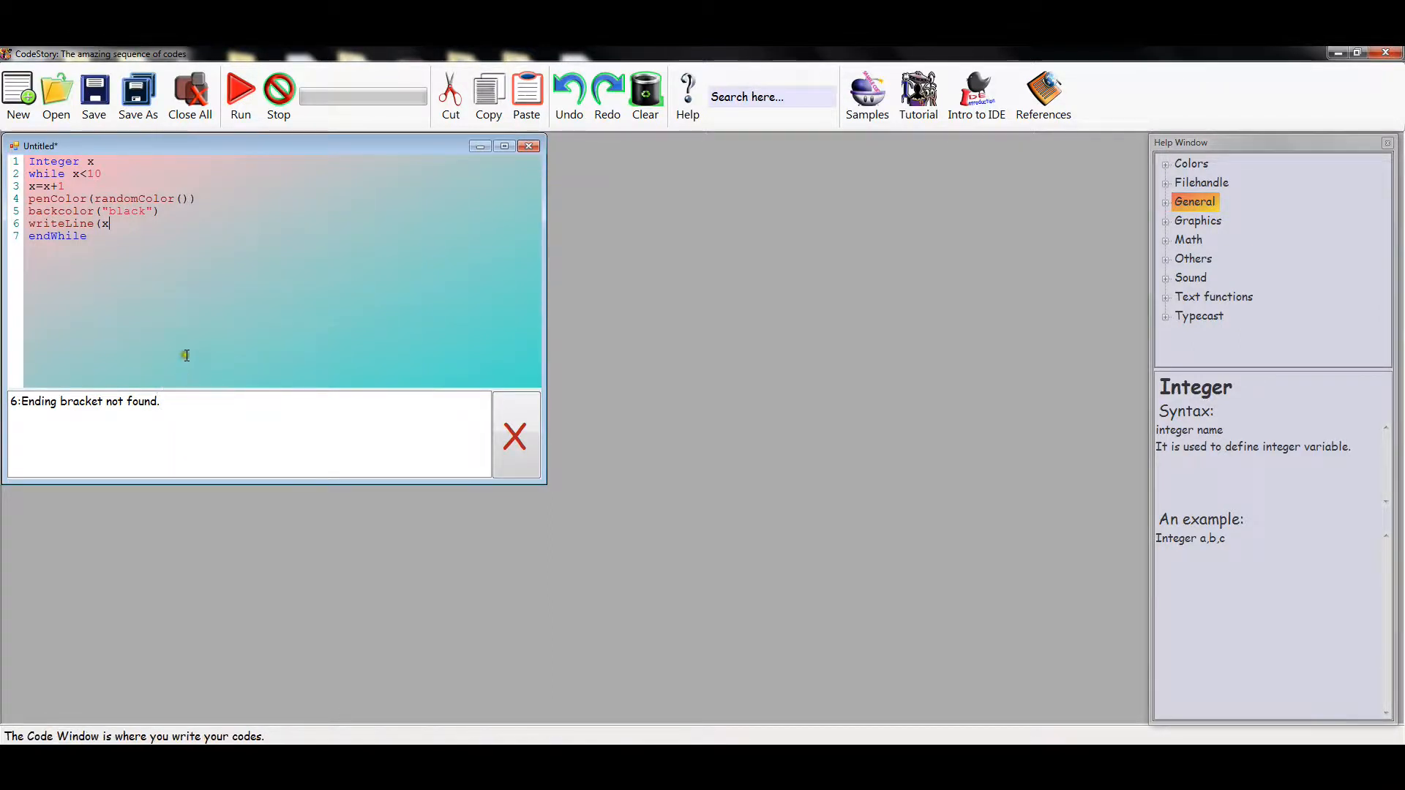
mouse_move(107, 401)
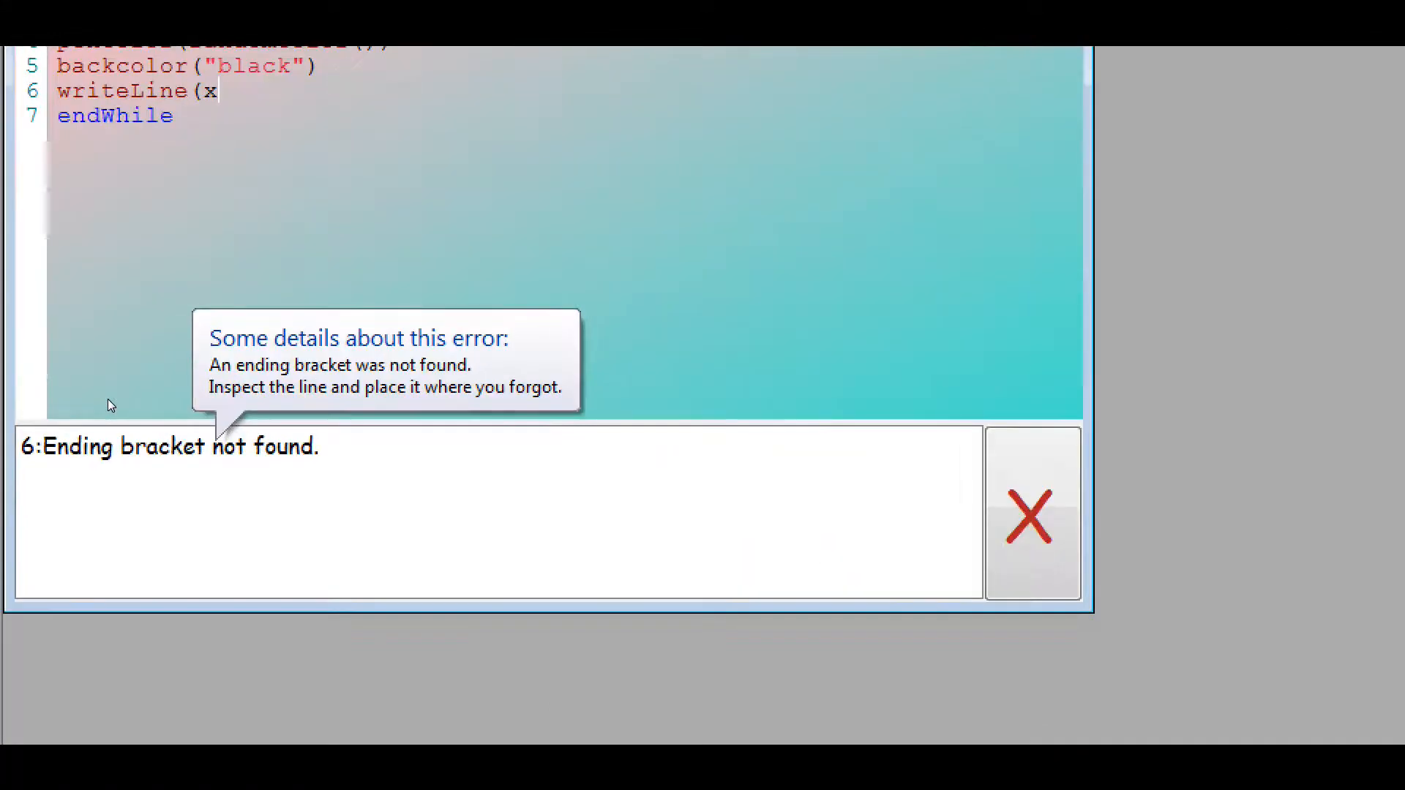
click(1030, 518)
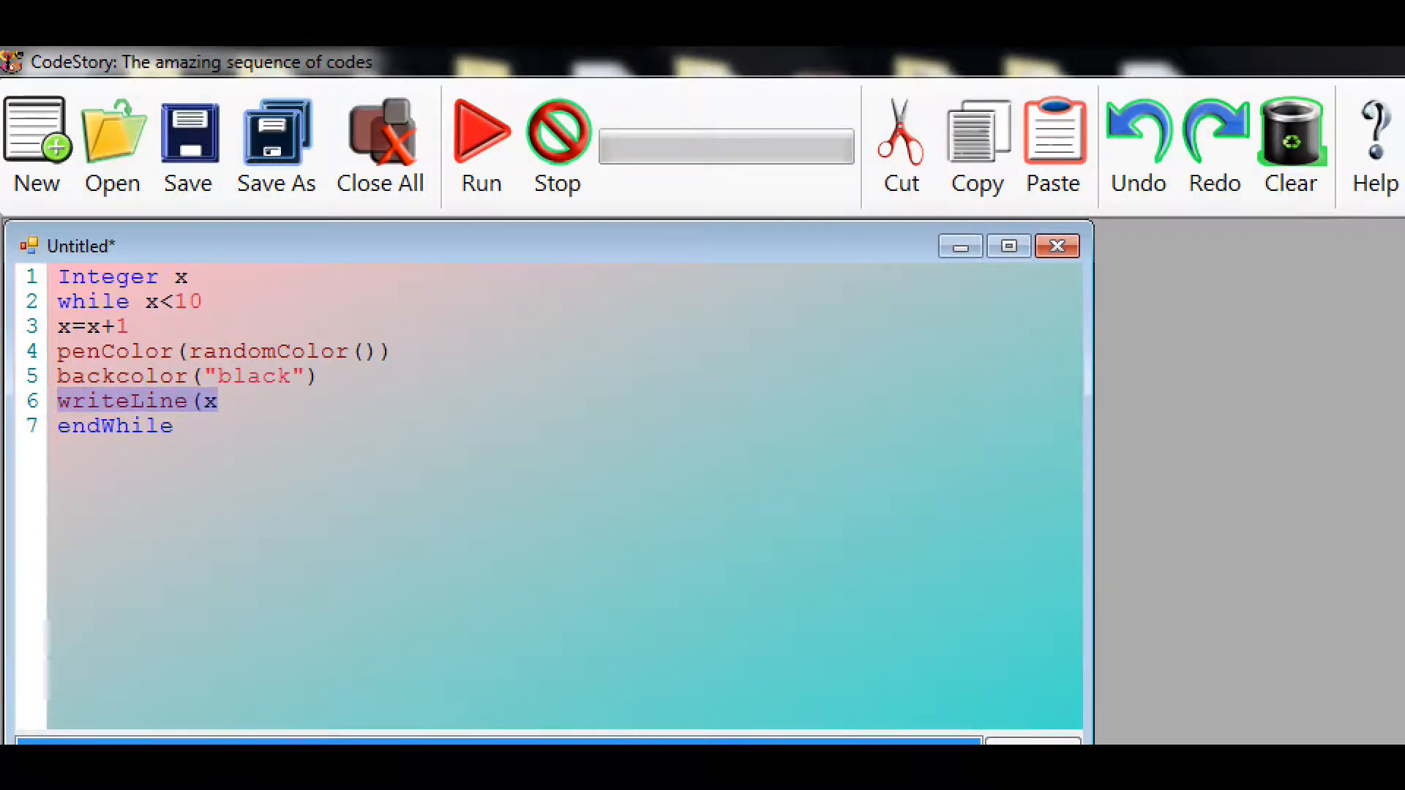
Correct line 6 to writeLine(x), run the fixed loop, and close the code window.
click(480, 126)
text())
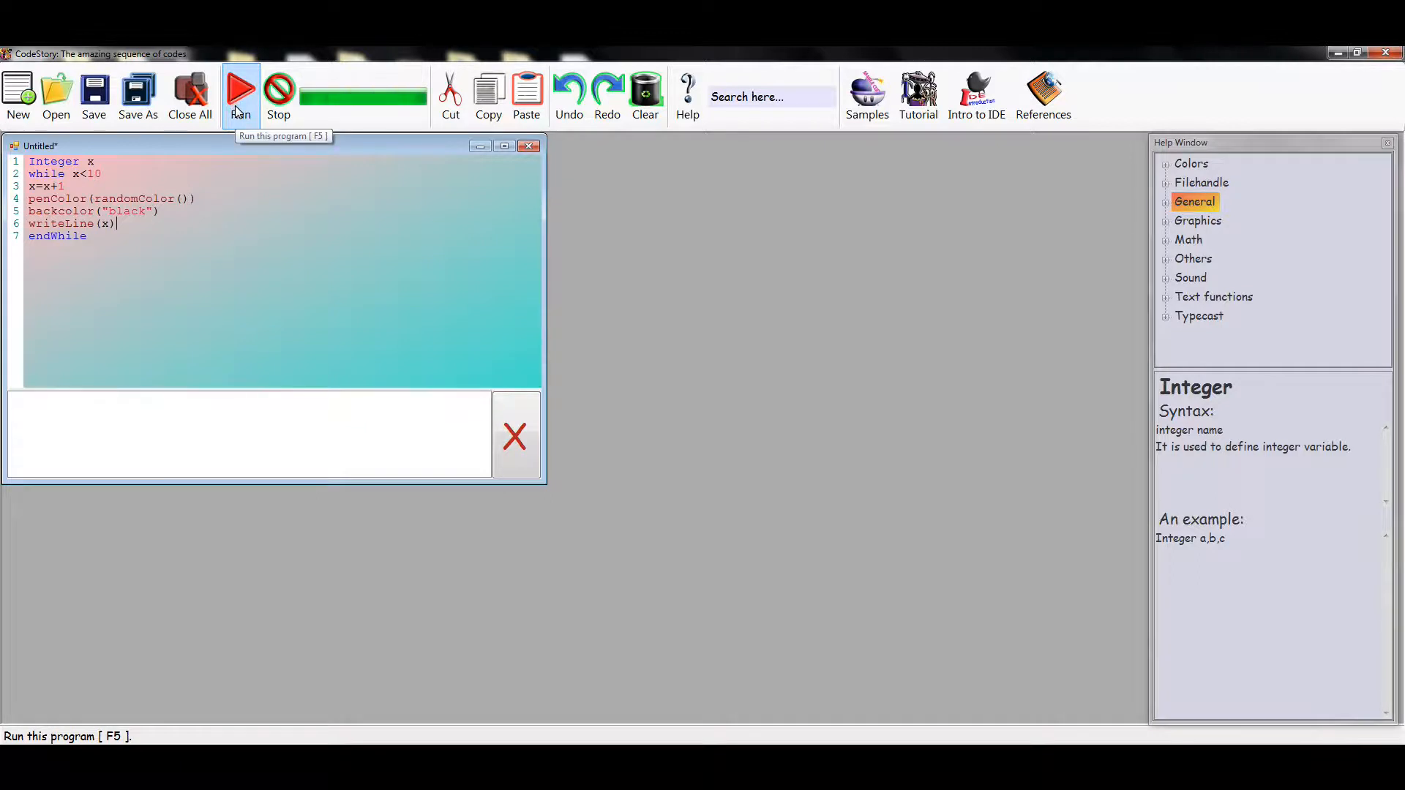
click(240, 89)
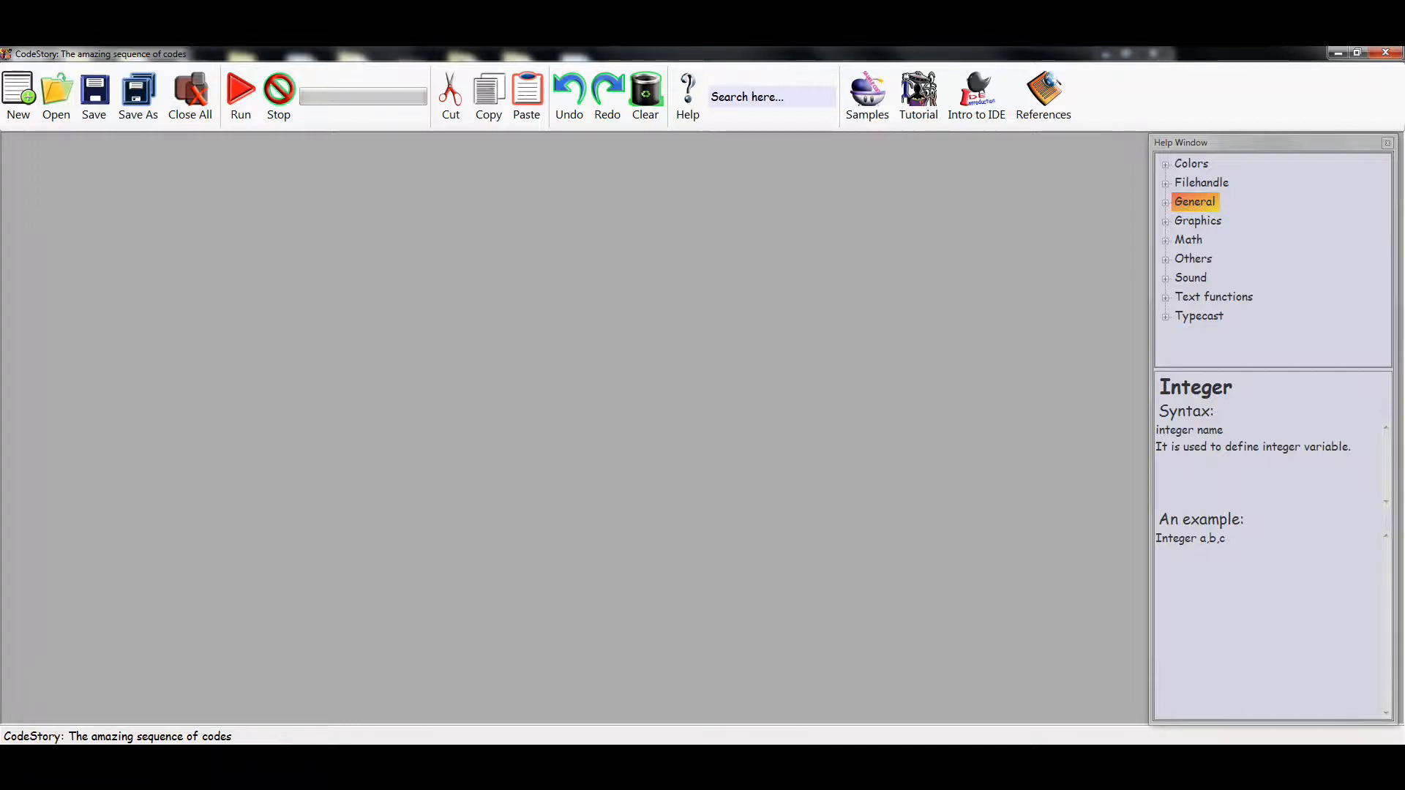
Open the Crackers sample from Samples, run it, and close its window.
click(865, 94)
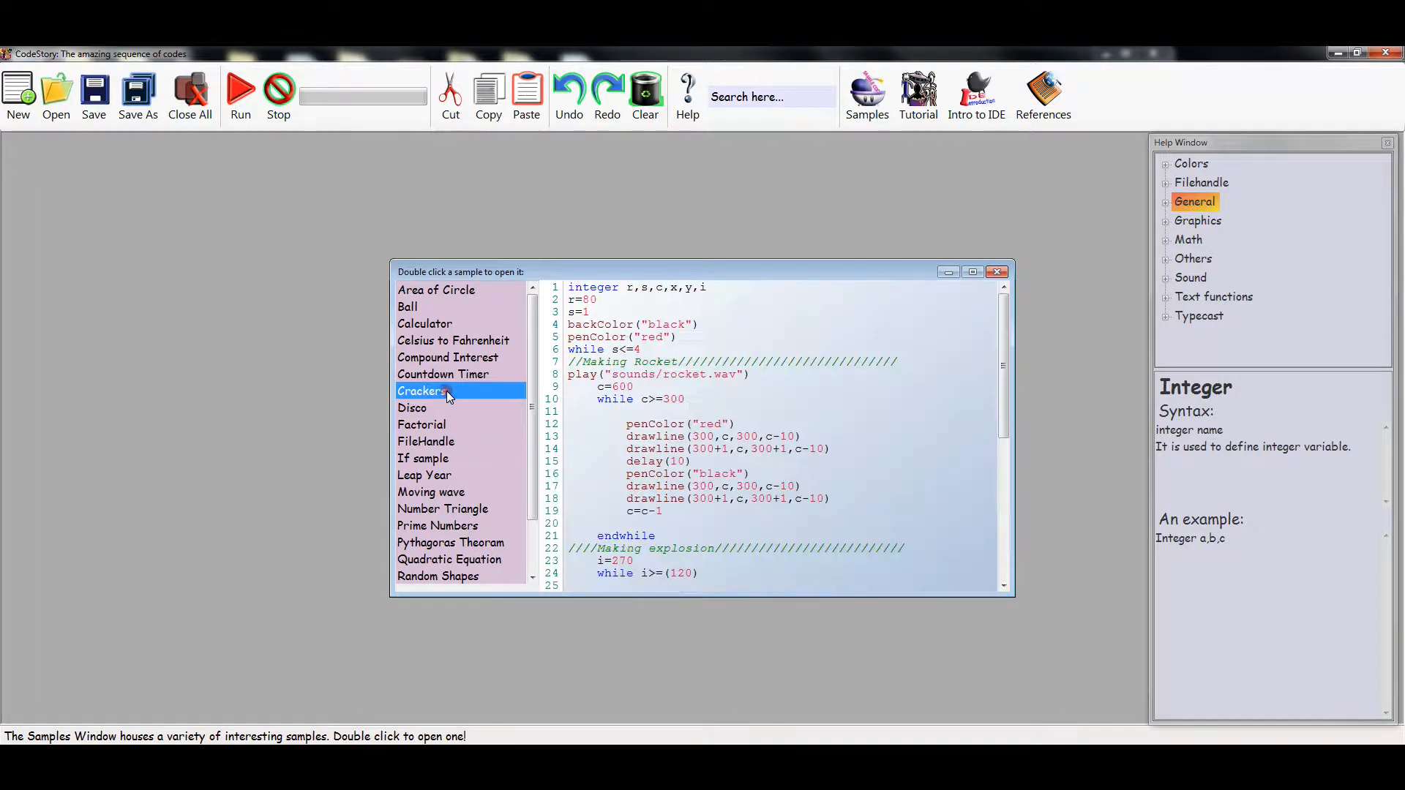
double_click(422, 390)
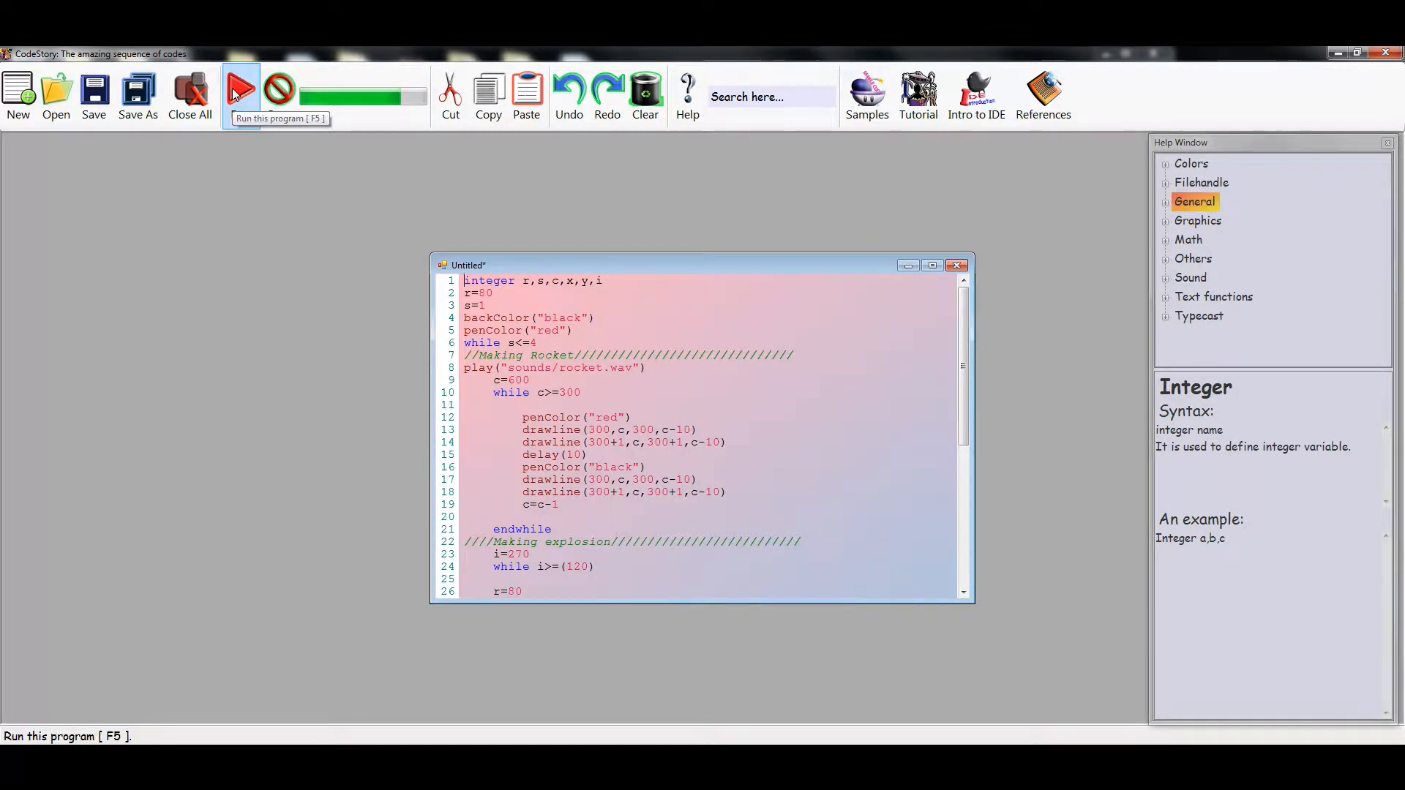
click(240, 89)
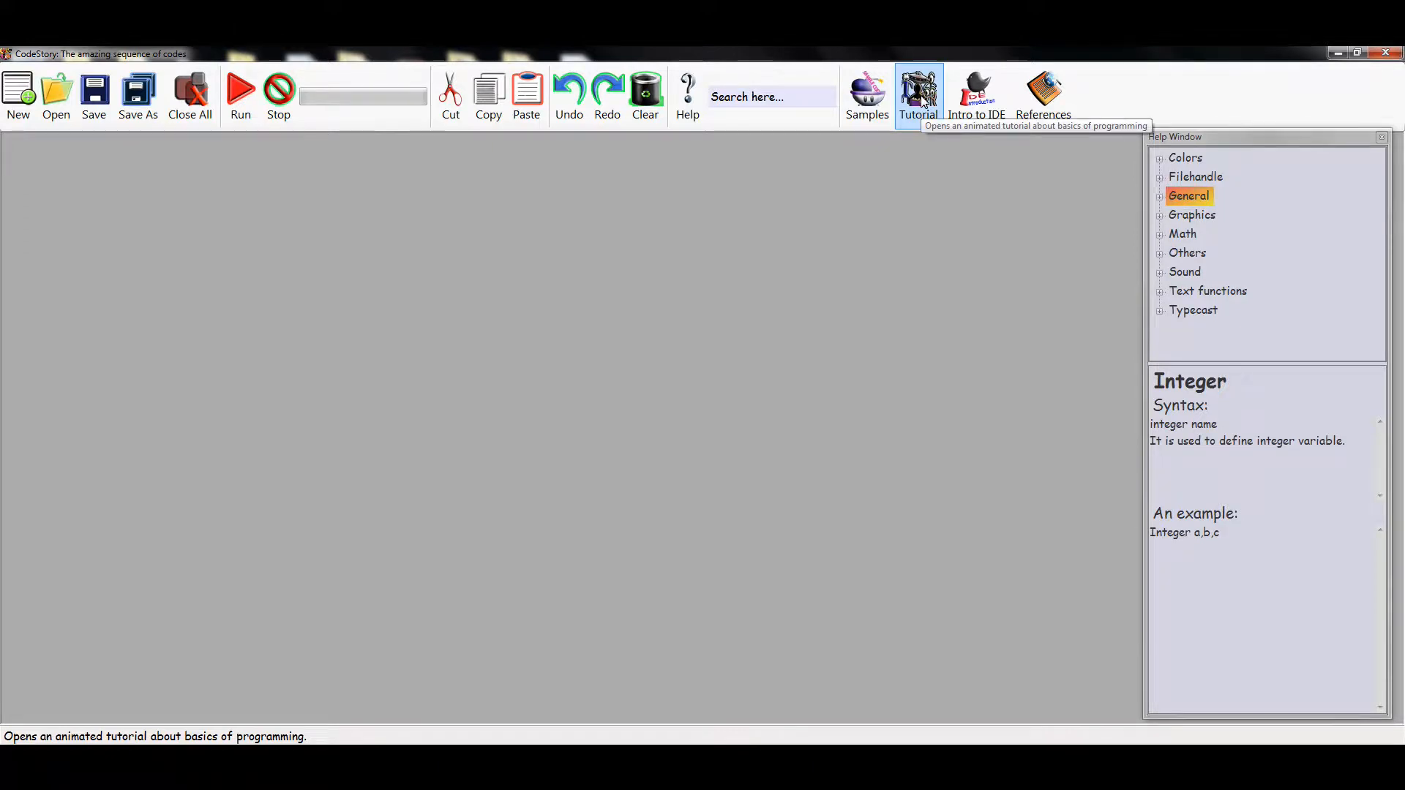
click(917, 93)
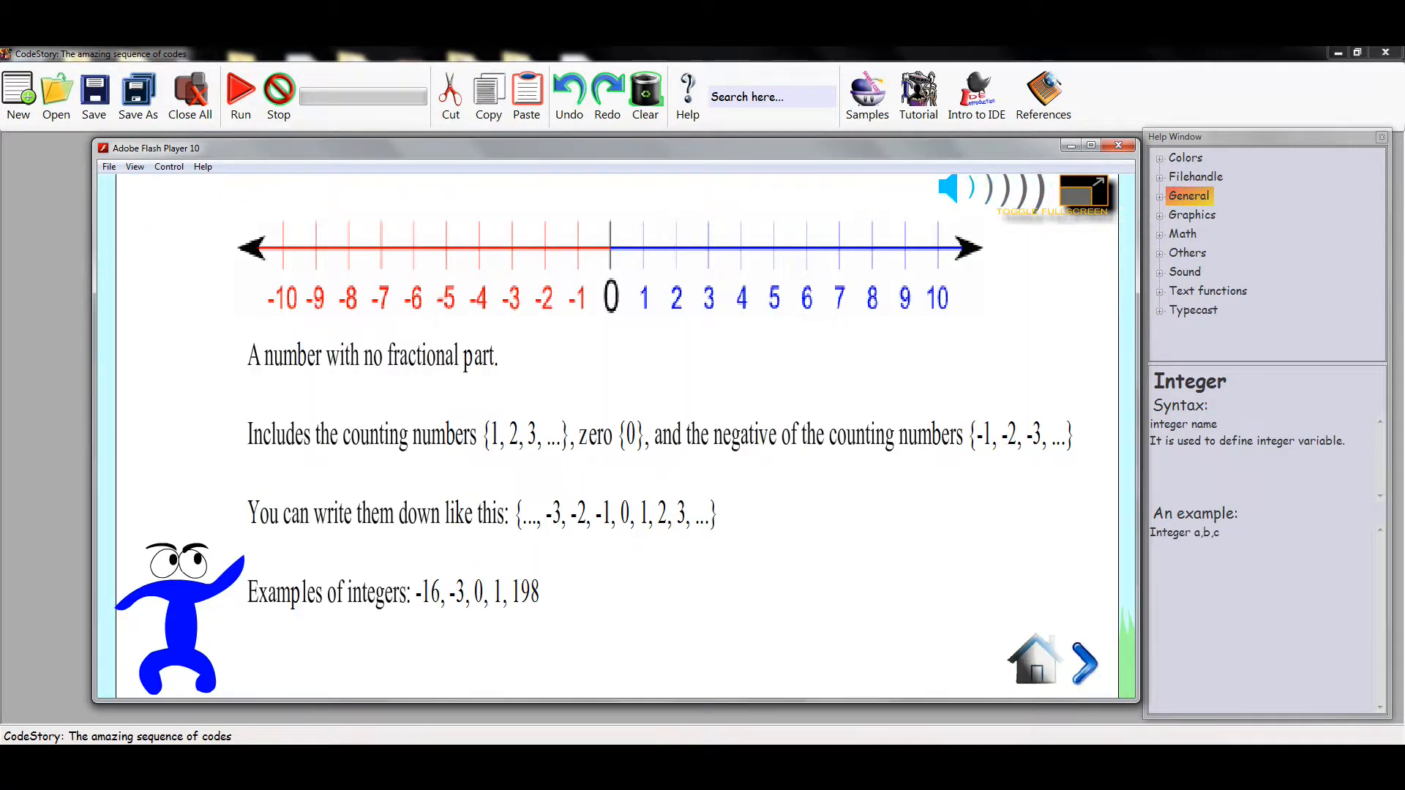
click(1083, 662)
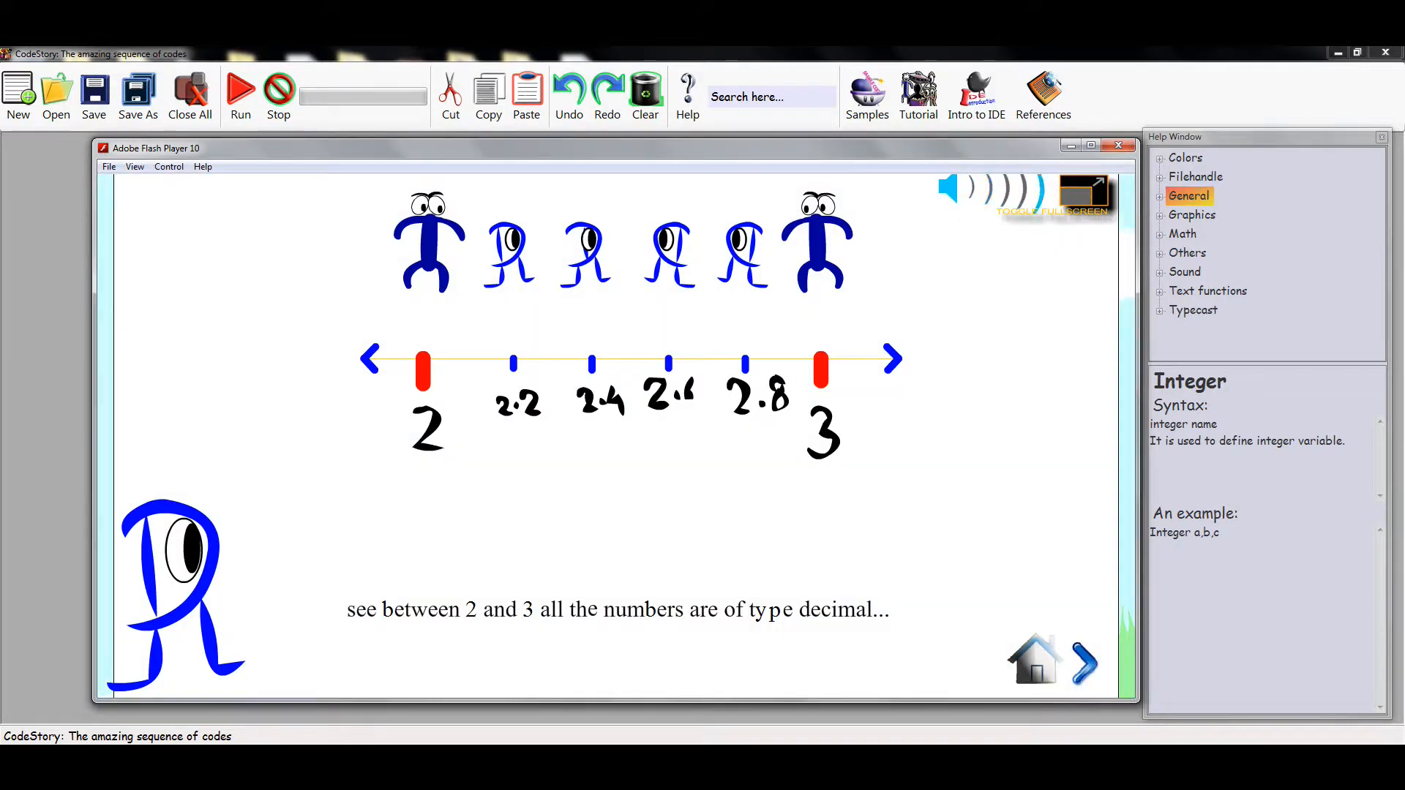
click(976, 93)
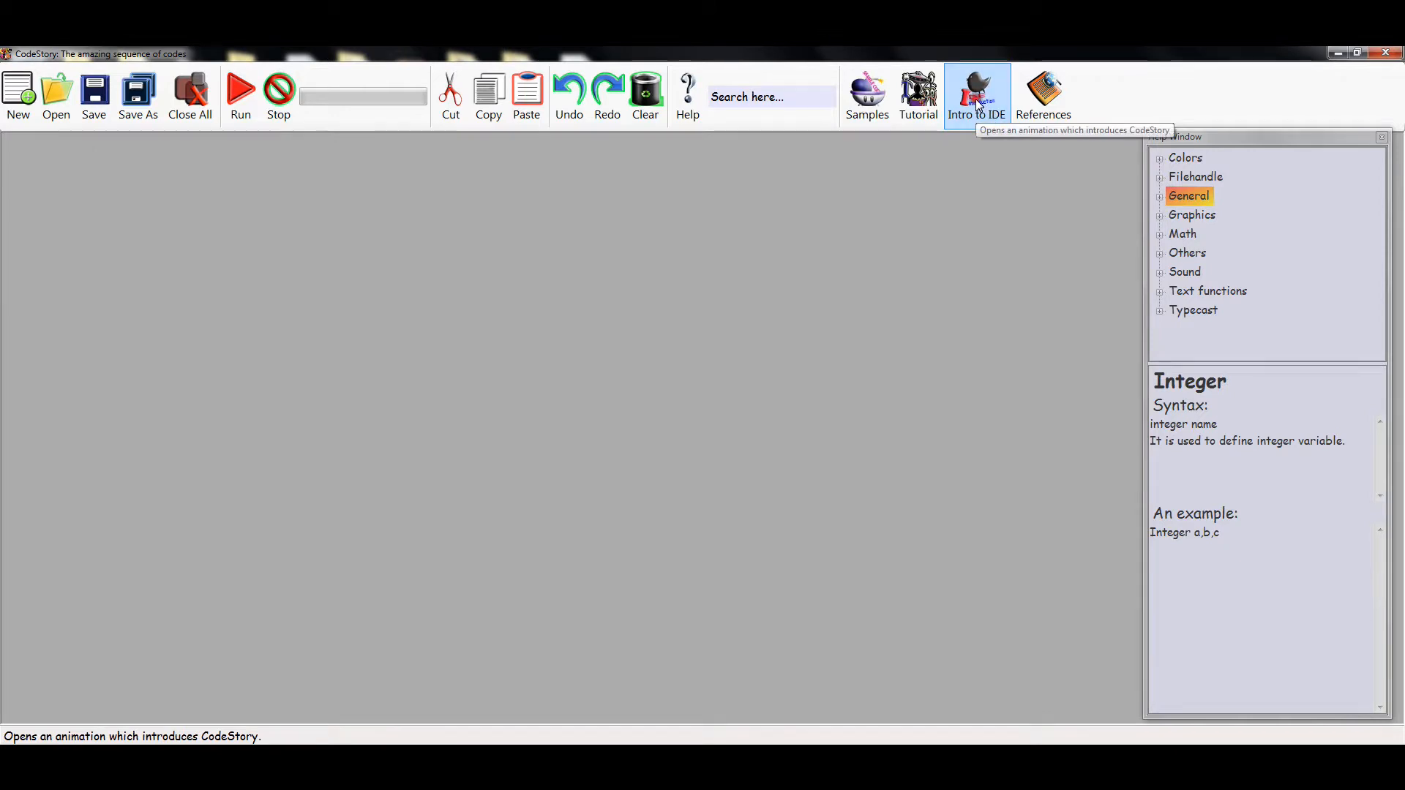
Play the Intro to IDE animation, then show the References and Citations list.
click(976, 93)
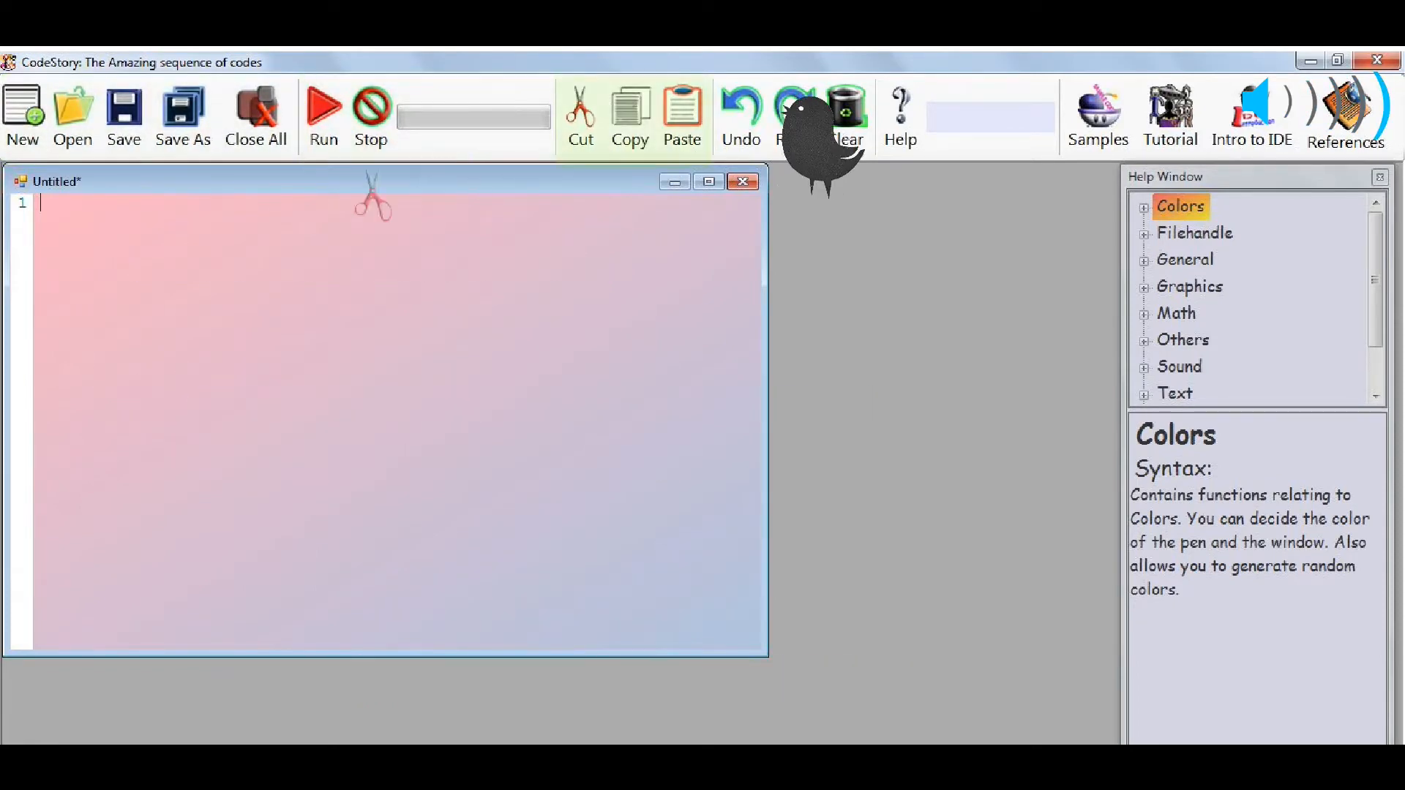
click(1343, 106)
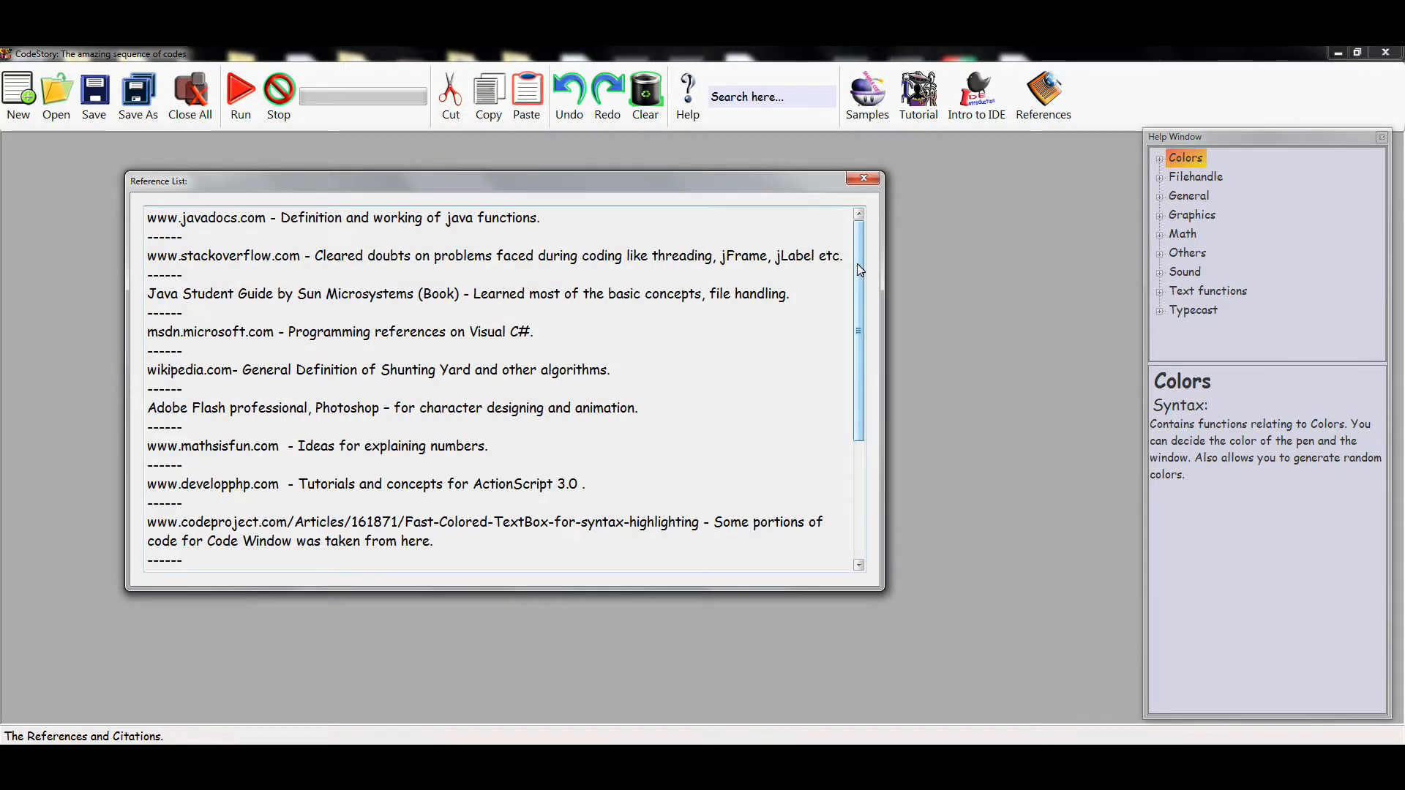